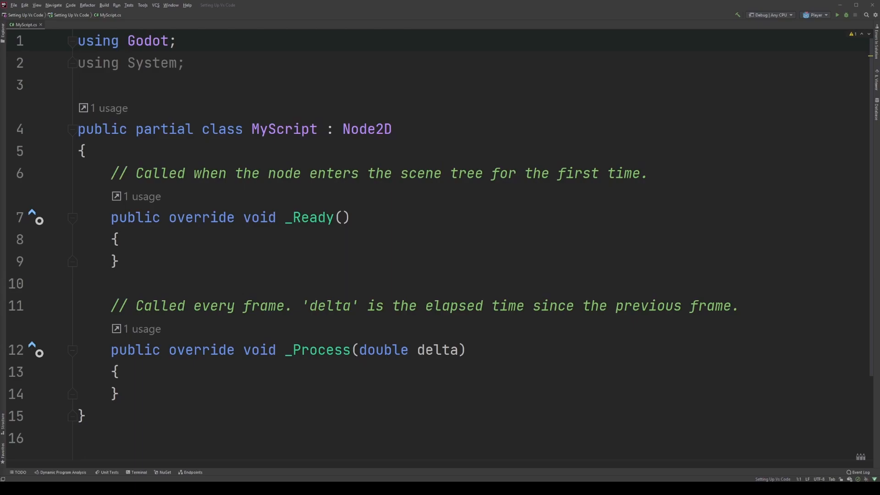
Highlight the two using directives on lines 1–2 of MyScript.cs
click(185, 62)
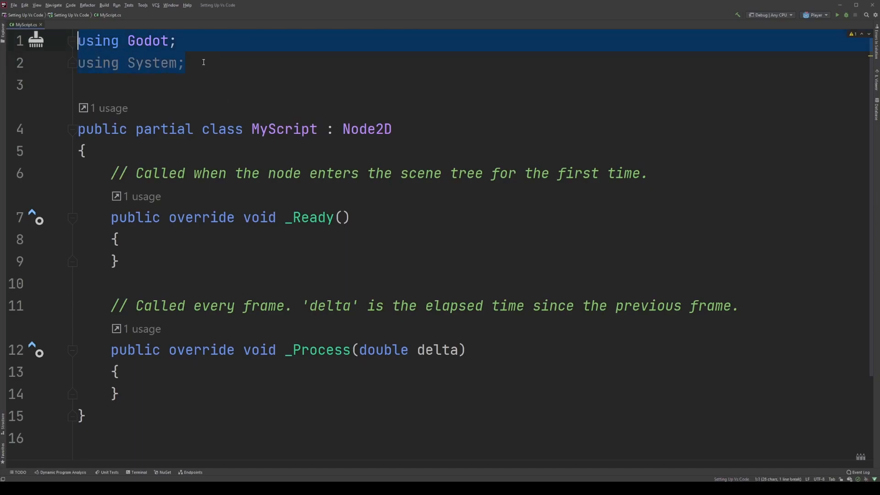
Highlight the using System line so Rider flags it as not required
click(185, 63)
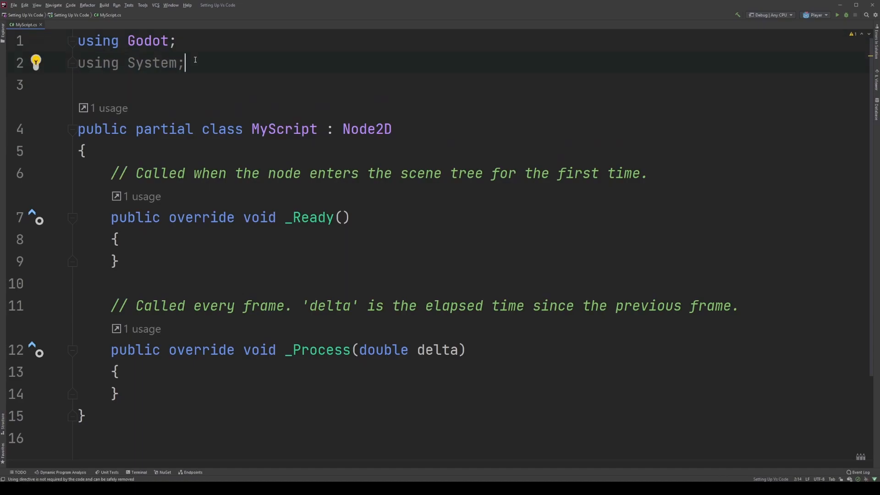
triple_click(131, 63)
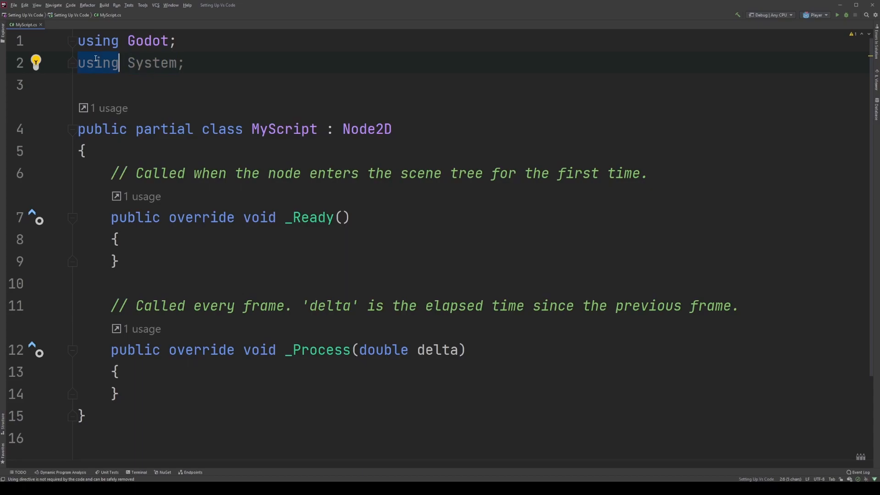
mouse_move(98, 62)
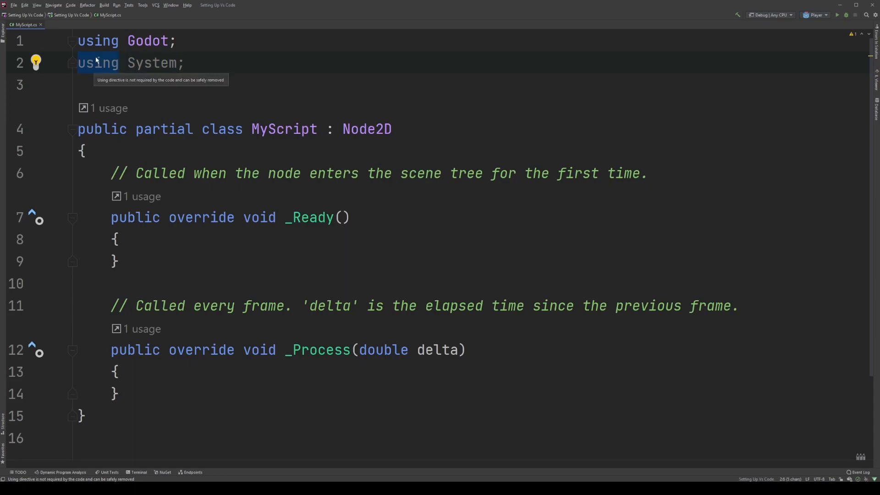
Highlight the class declaration public partial class MyScript : Node2D on line 4
click(185, 63)
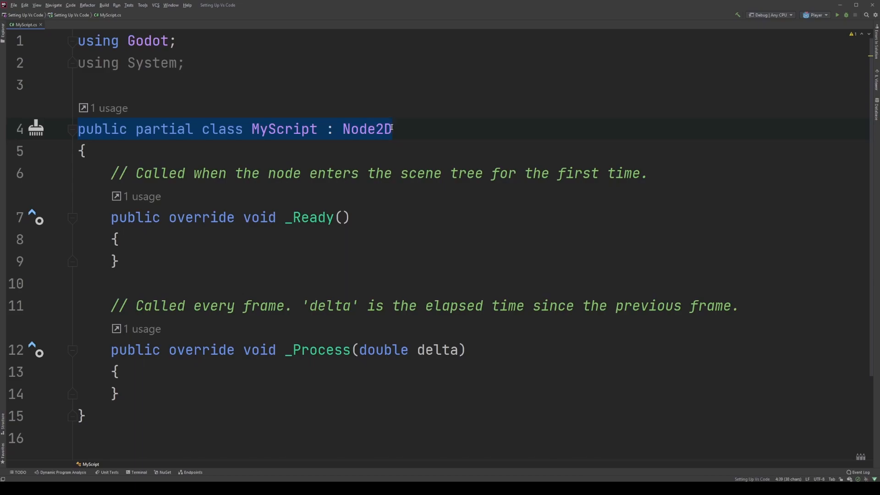
double_click(283, 129)
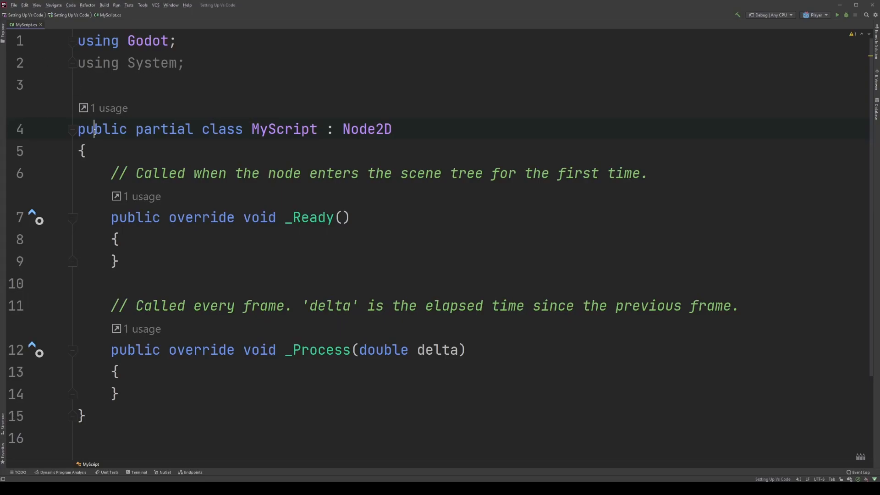
Highlight the keyword public and then the class name MyScript on line 4
double_click(102, 129)
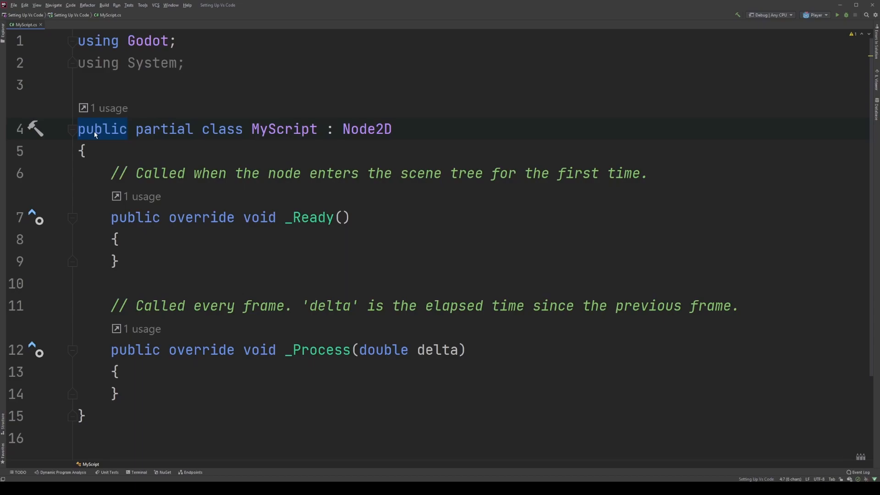
double_click(222, 129)
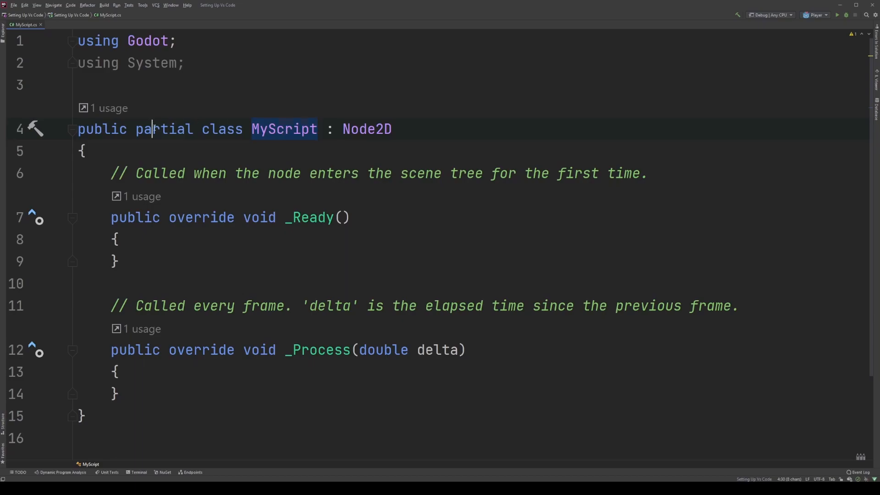
Highlight the keyword partial in the MyScript class declaration
double_click(163, 129)
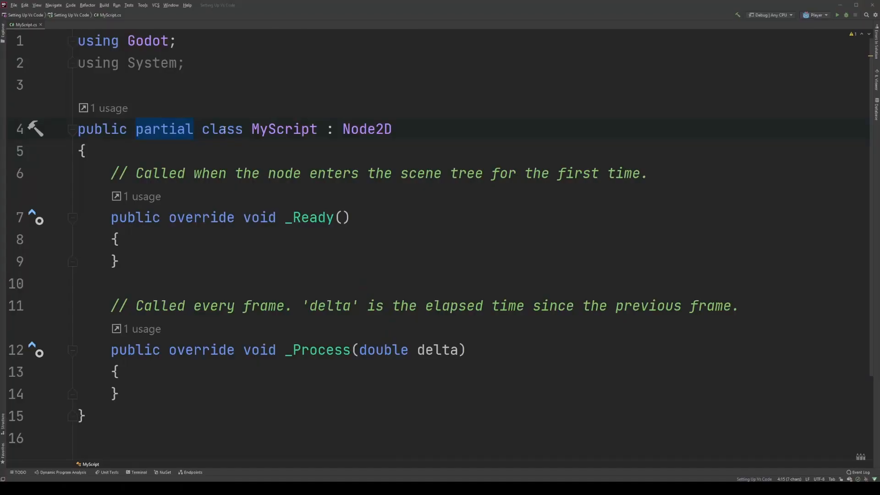
Highlight the class body's opening brace on line 5 and its match on line 15
click(221, 129)
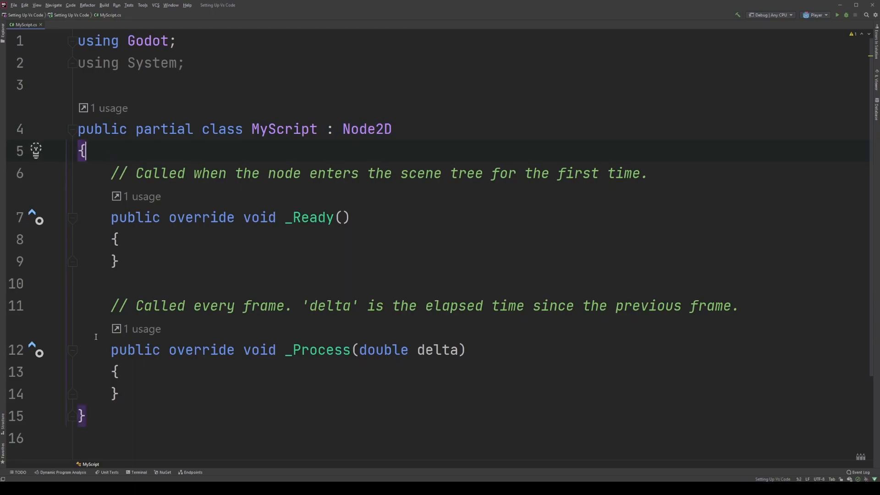
Highlight the _Process method and its preceding comment, lines 11–14
click(83, 415)
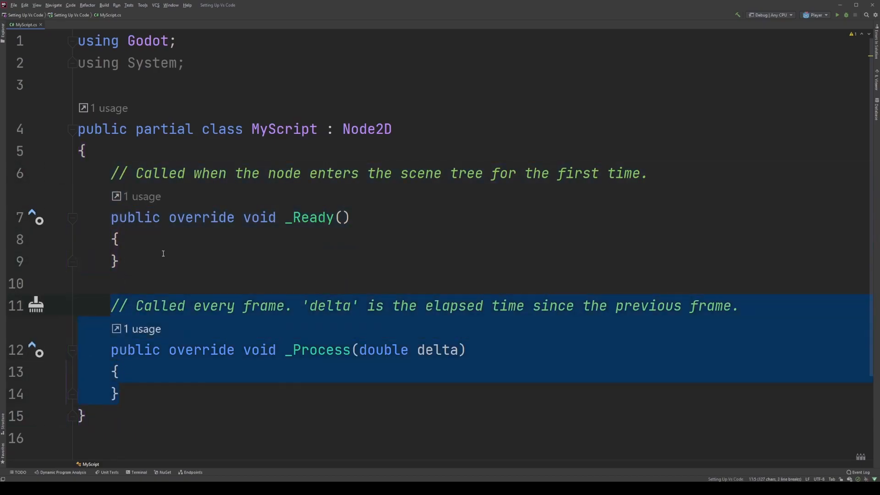
Highlight both _Ready and _Process with their comments, lines 6–14
double_click(308, 217)
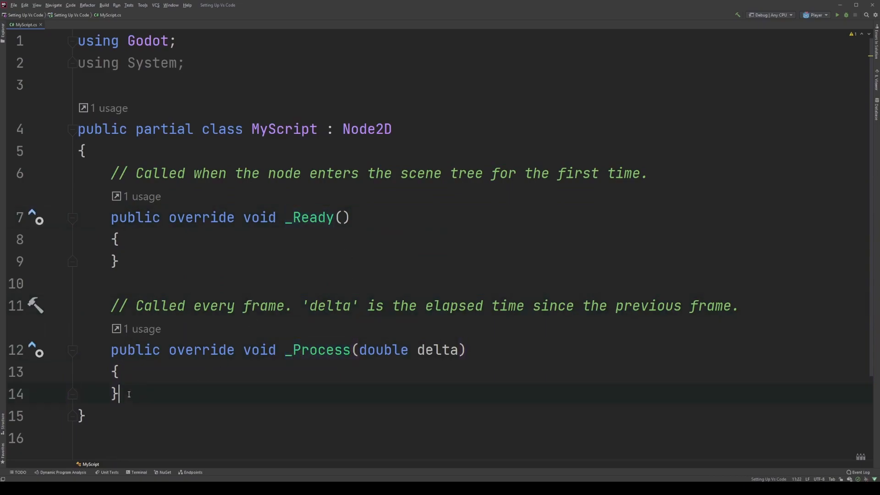
drag(111, 173, 118, 261)
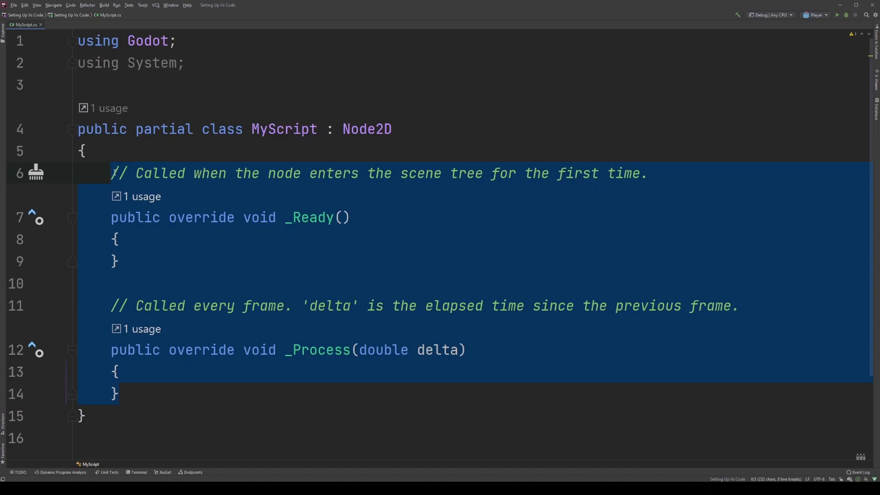
Highlight only the line-11 comment about delta and elapsed frame time
click(116, 239)
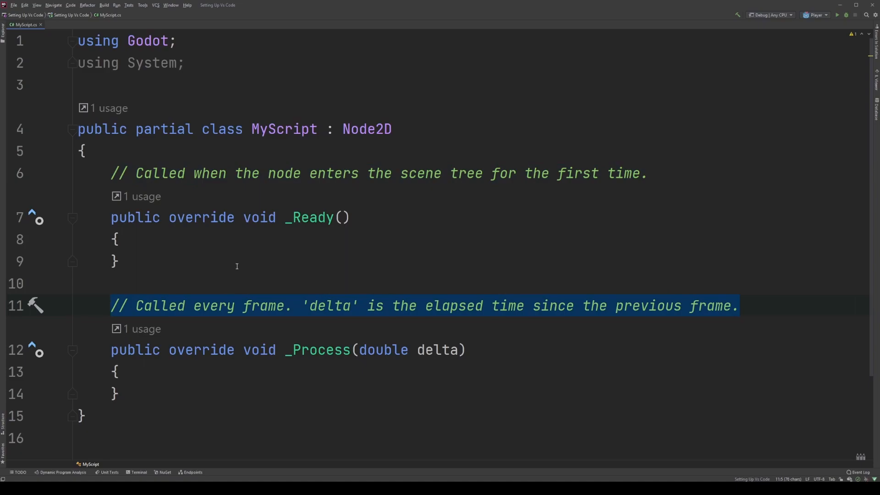
mouse_move(118, 173)
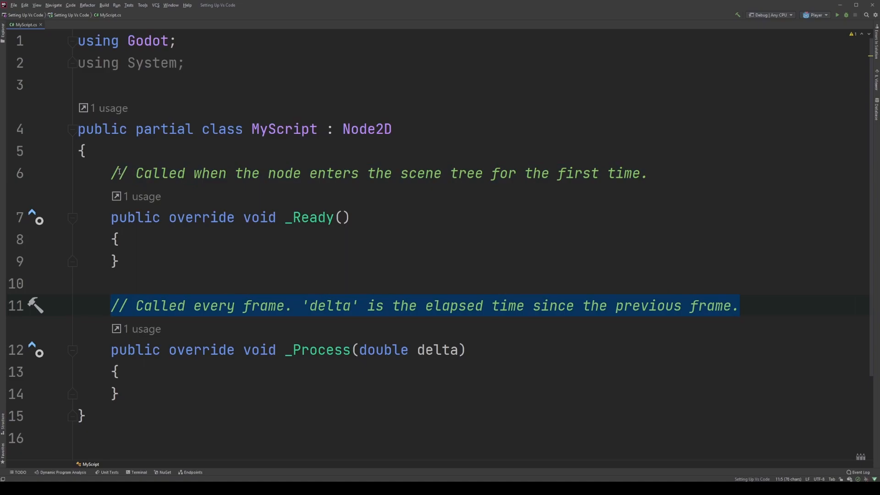